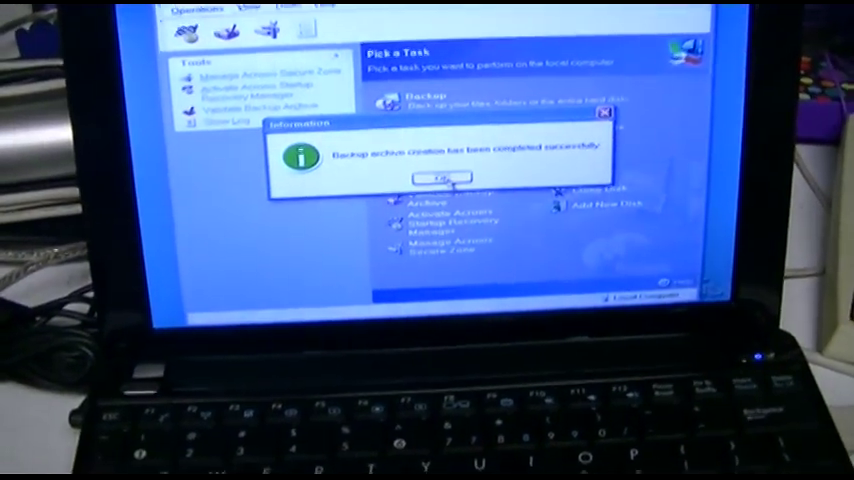
Step: Acknowledge the 'Backup archive creation has been completed successfully' message
{"action": "left_click", "coordinate": [436, 176]}
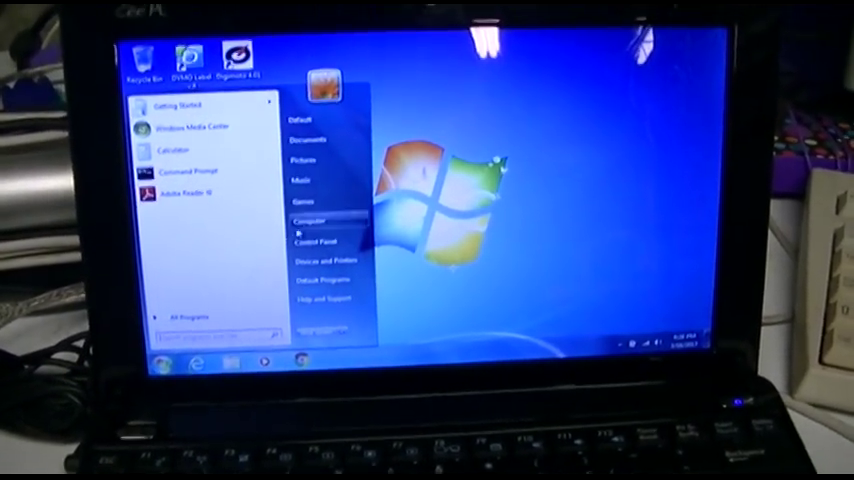
Step: Bring up the desktop context menu by right-clicking an empty desktop area
{"action": "right_click", "coordinate": [308, 220]}
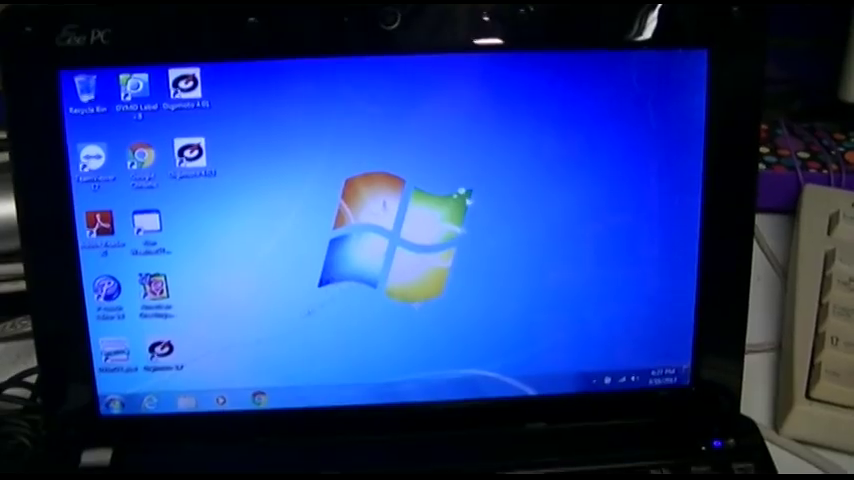
Step: Reopen the Start menu to show programs and shutdown options
{"action": "left_click", "coordinate": [112, 400]}
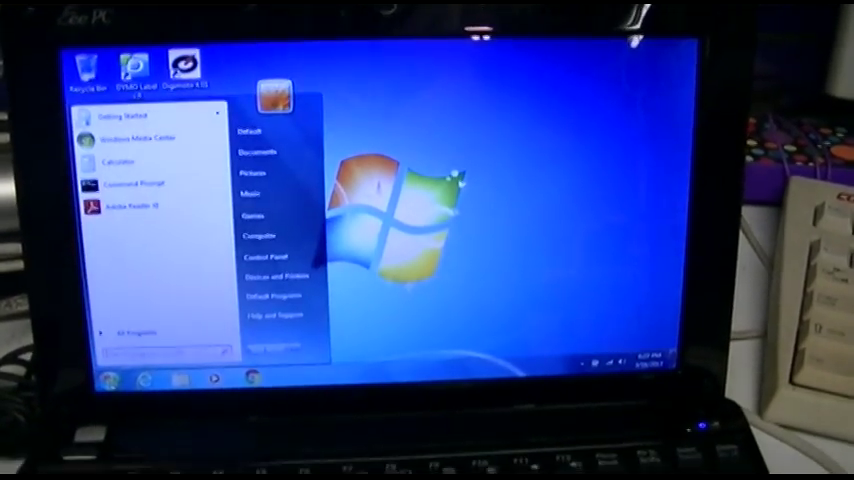